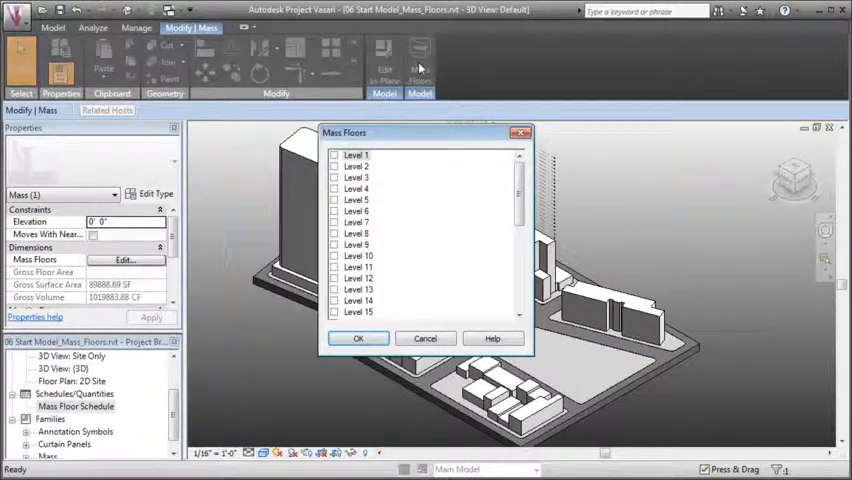
Generate mass floors on the tower mass for Levels 1 through 34.
click(357, 155)
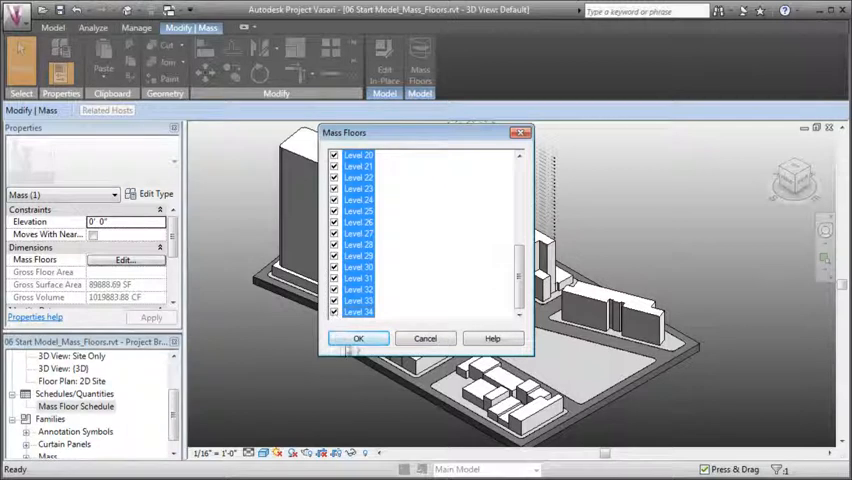
click(358, 338)
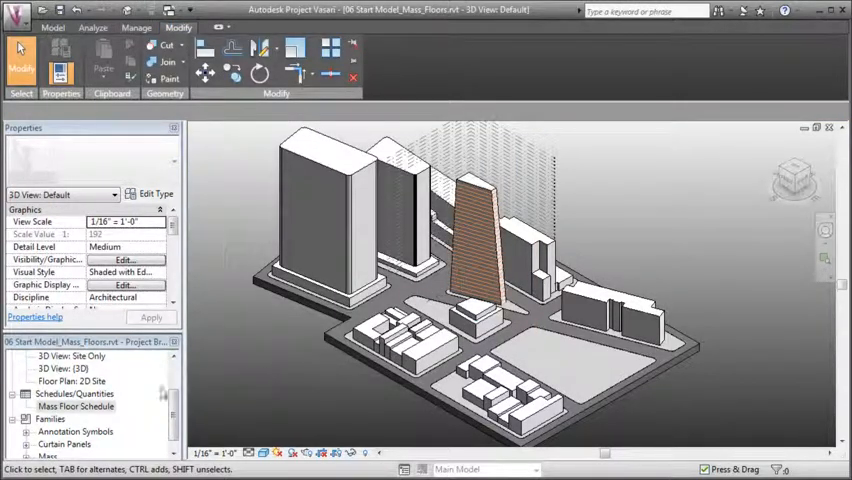
click(72, 402)
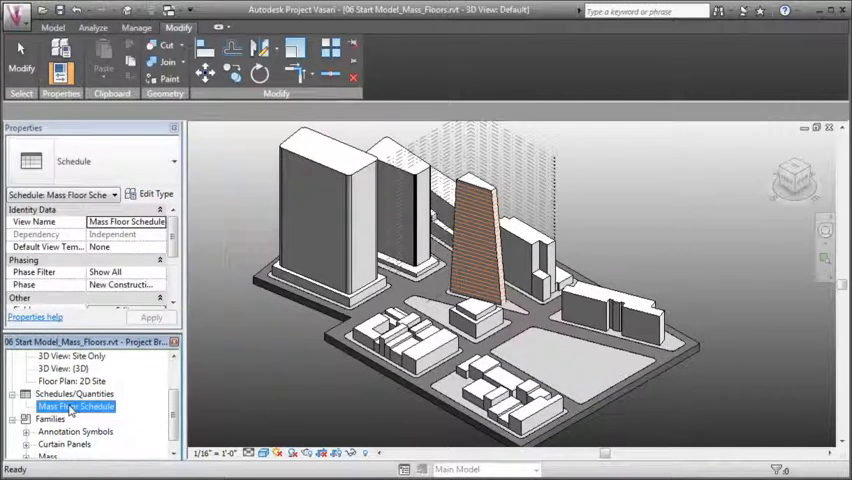
double_click(78, 402)
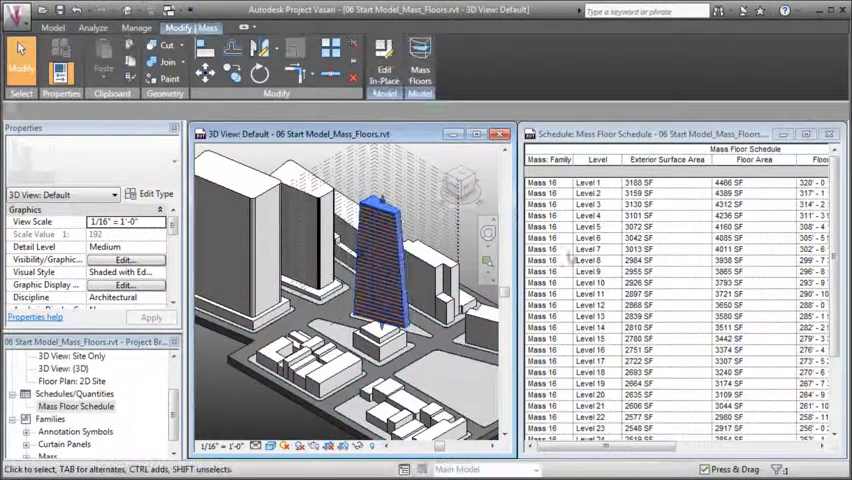
click(380, 235)
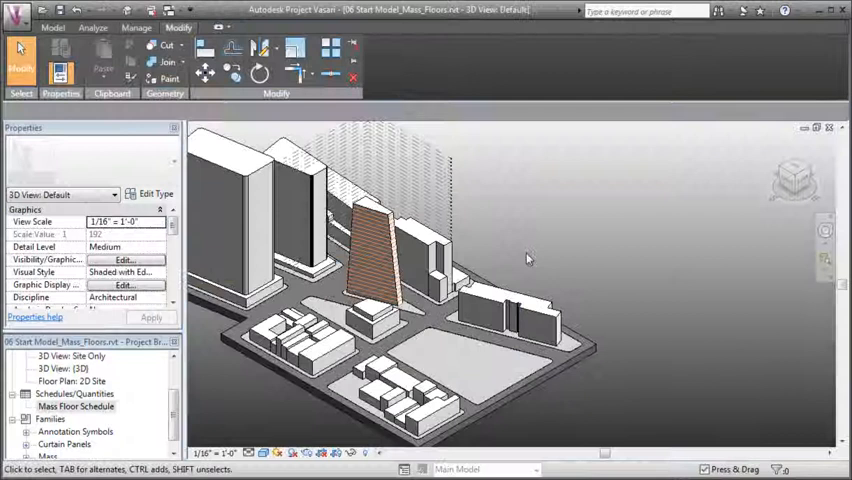
Set the project location to Boston, MA.
drag(527, 258, 671, 267)
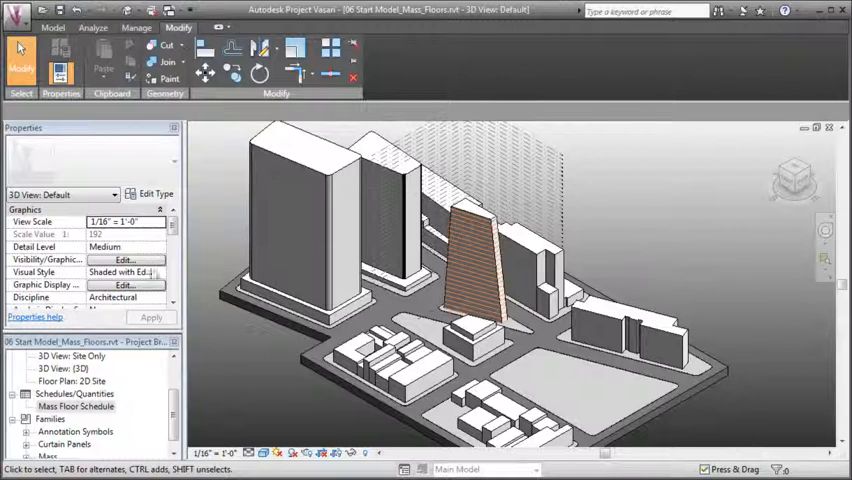
click(92, 28)
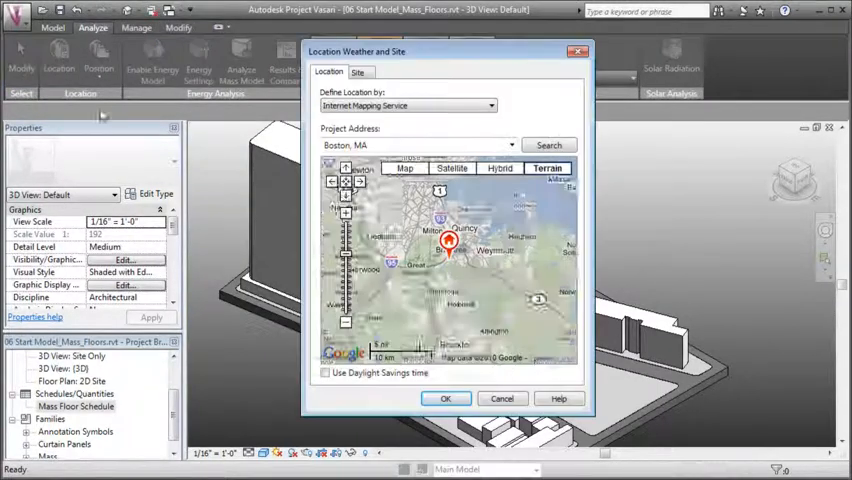
click(444, 248)
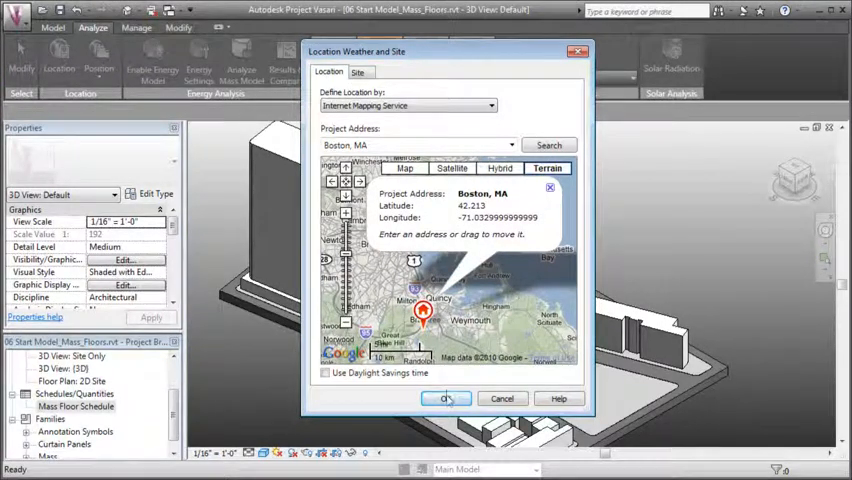
click(445, 398)
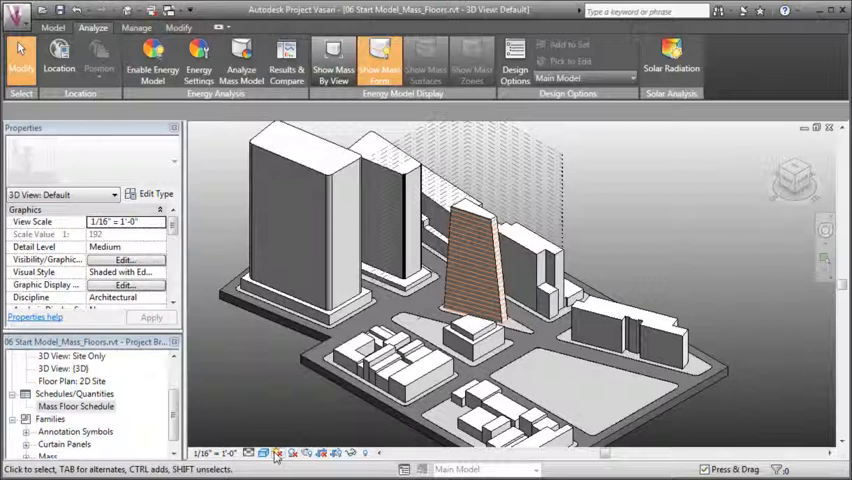
Turn on the sun path and shadows, then orbit the site model to view them.
click(283, 455)
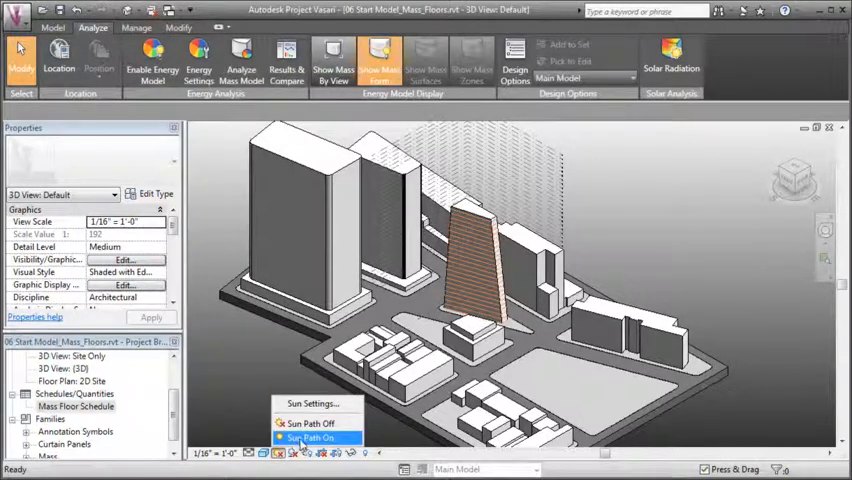
click(312, 434)
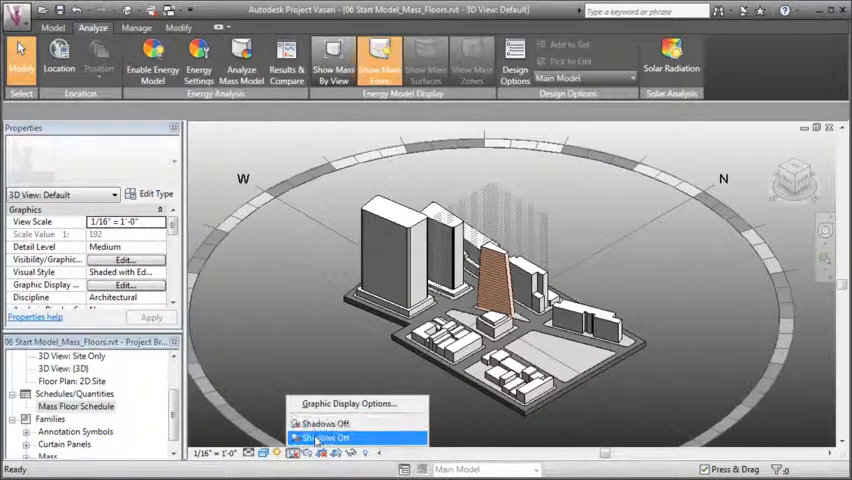
click(338, 436)
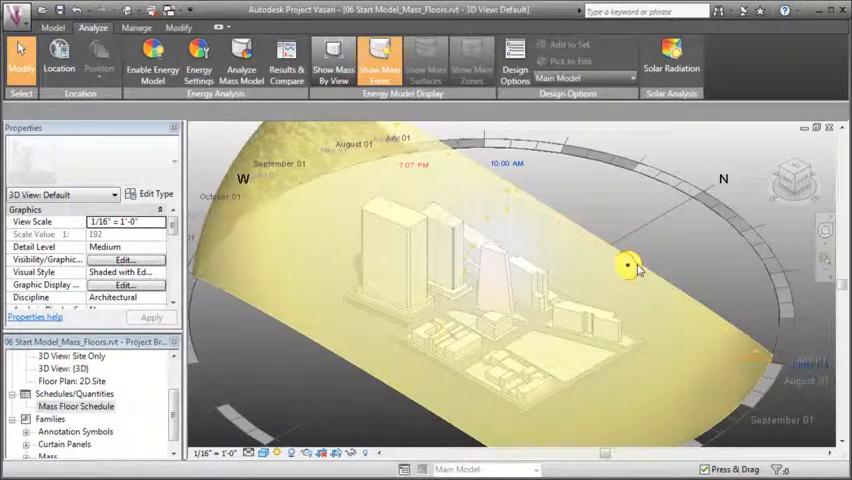
drag(635, 265, 555, 310)
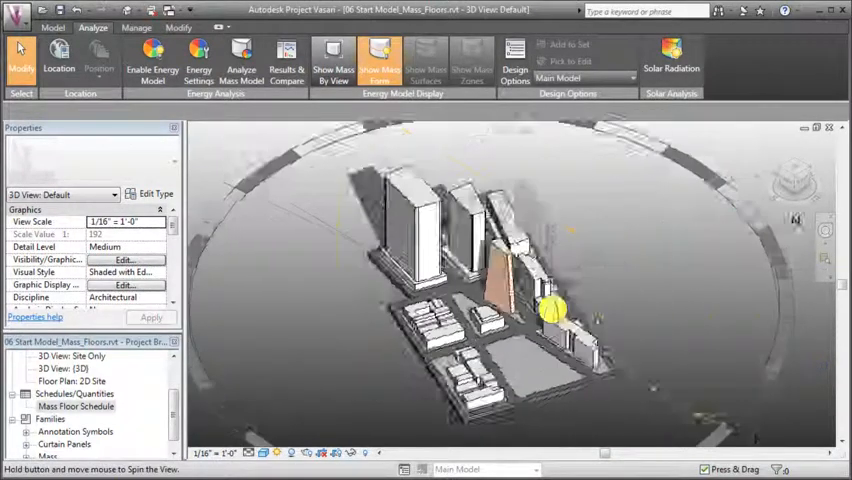
drag(553, 310, 263, 195)
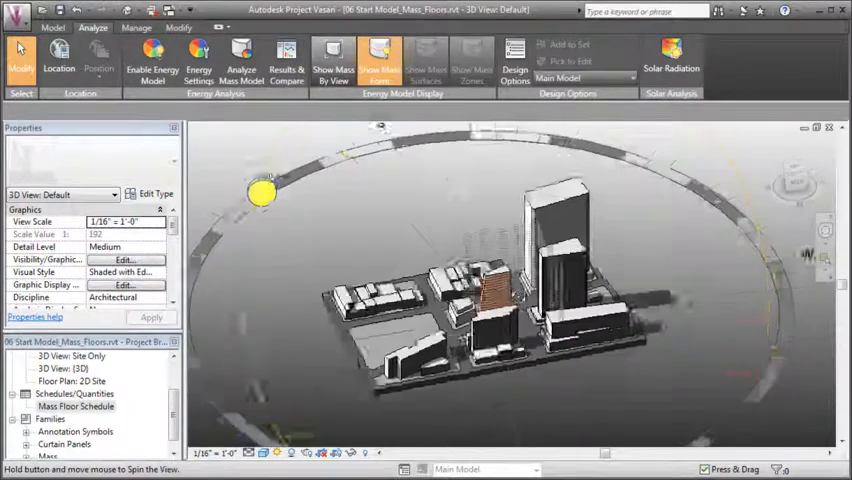